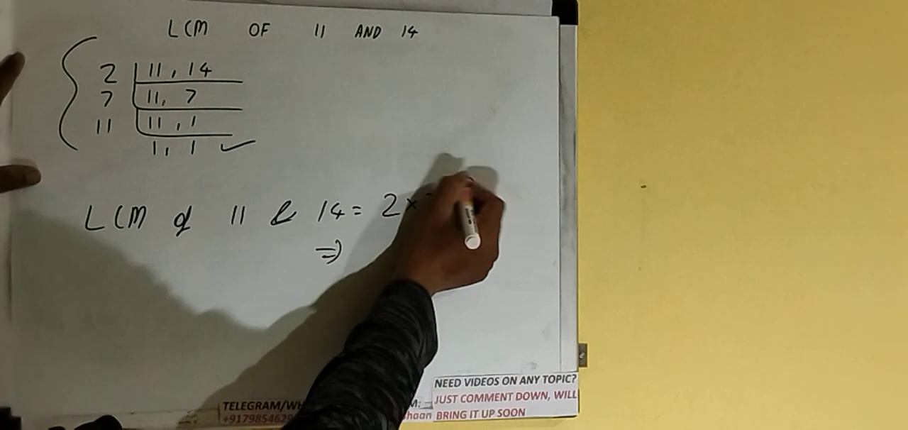
pyautogui.write('×7×11')
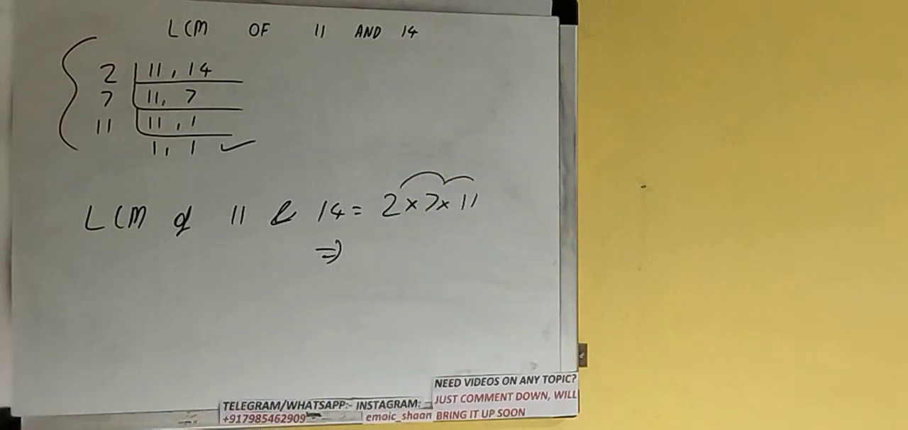